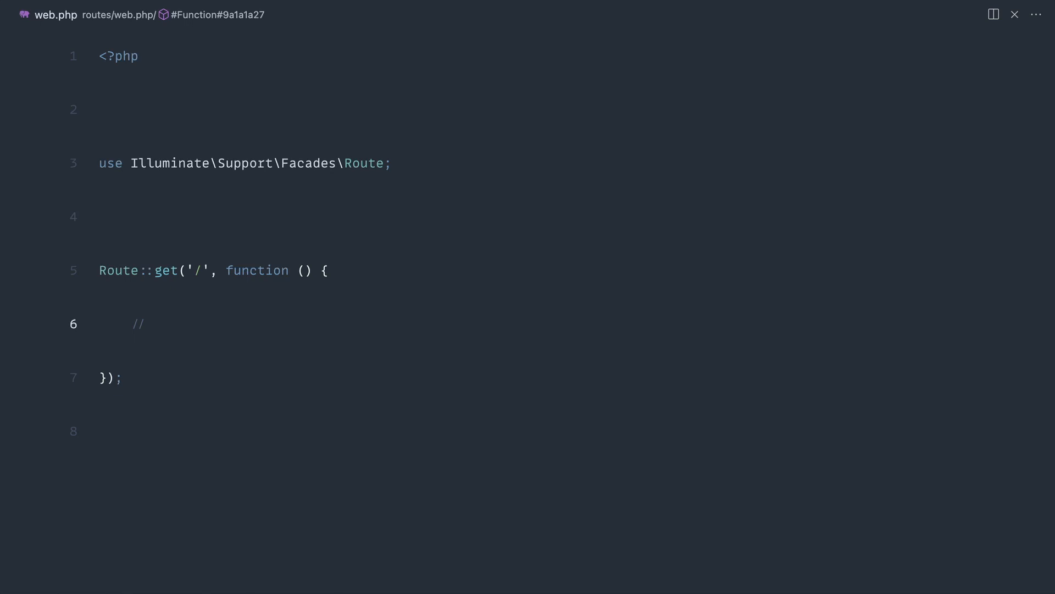
mouse_move(310, 334)
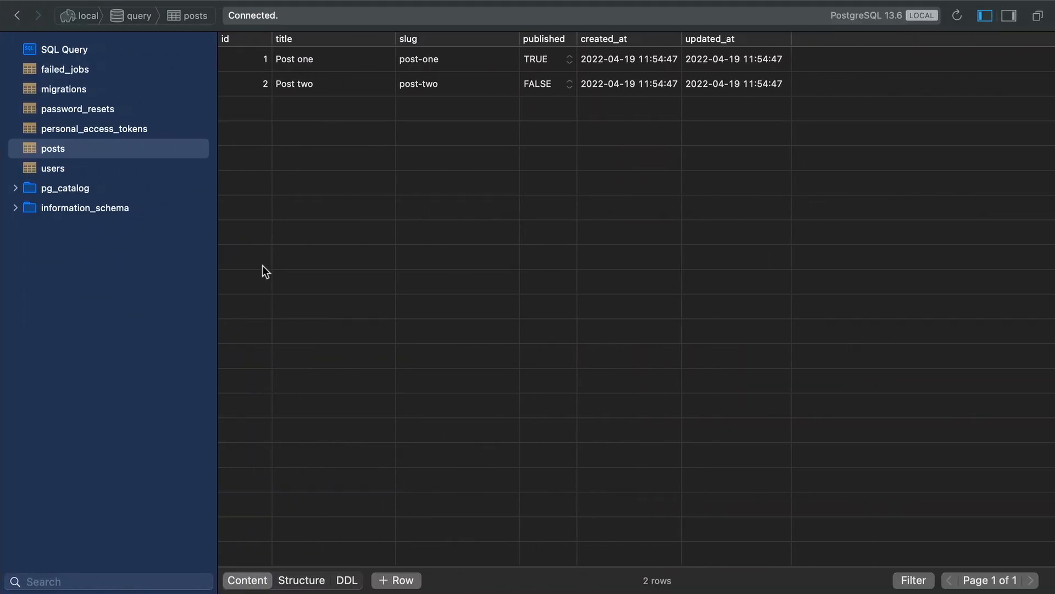
mouse_move(356, 149)
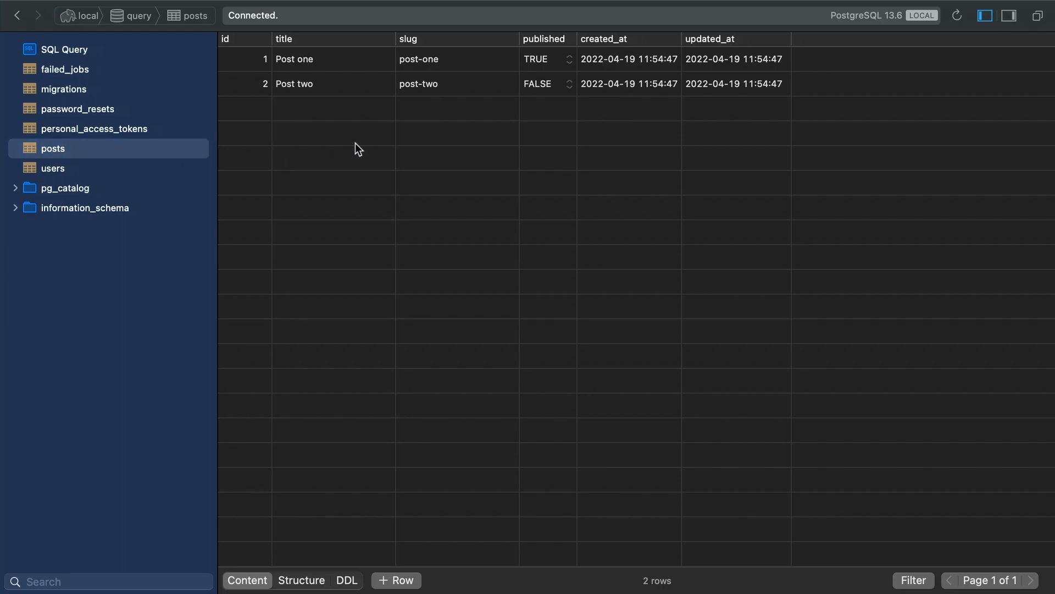
mouse_move(380, 137)
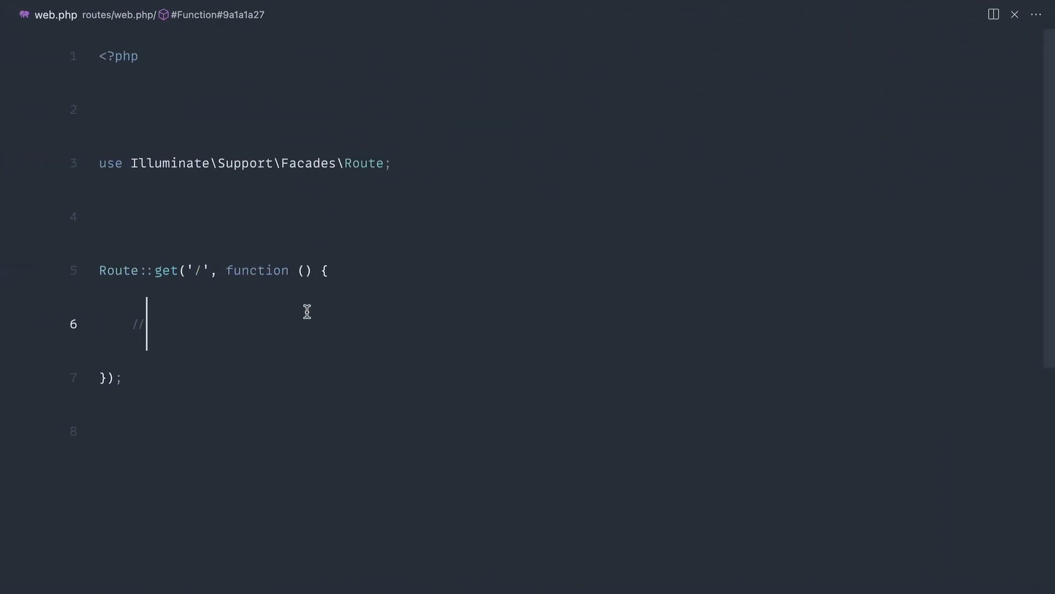
Replace the comment with $post = Post::where('slug', 'post-one')->firstOrFail(); importing Post.
key(Backspace)
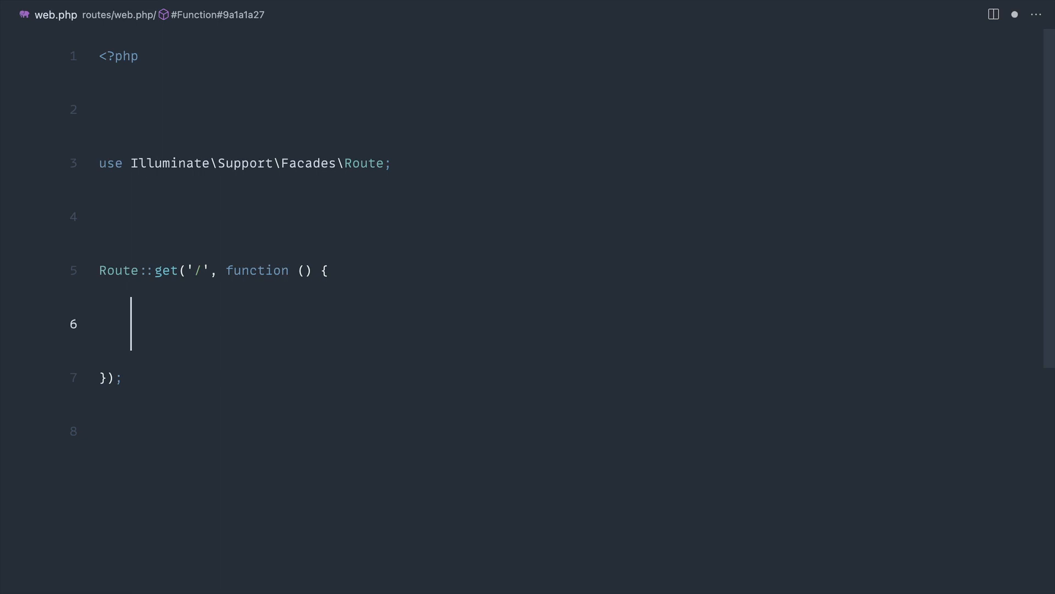
text($post =)
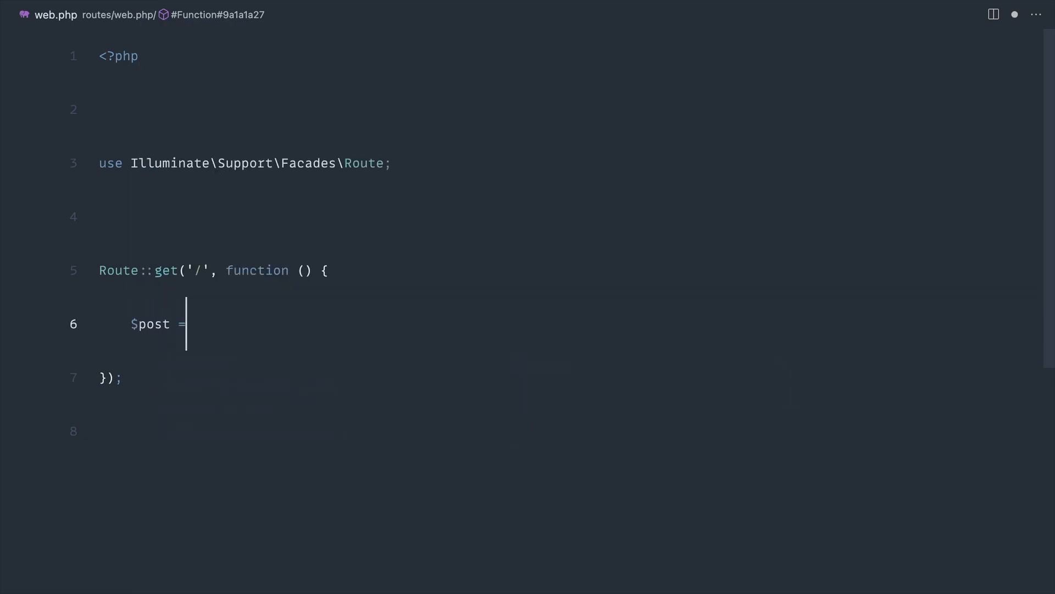
text(Post::where('slug', 'post-one');)
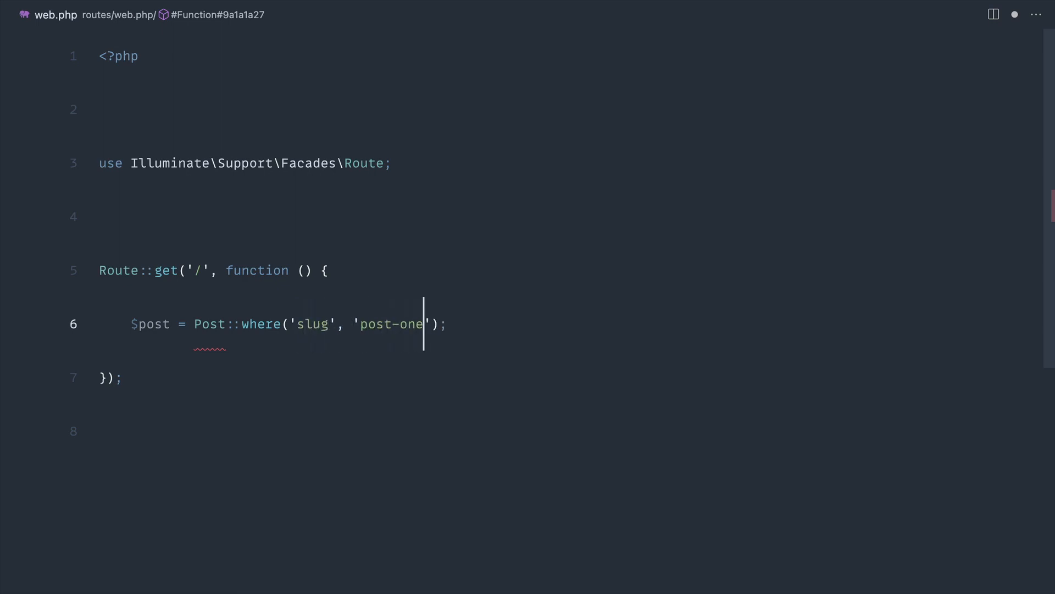
text(->first)
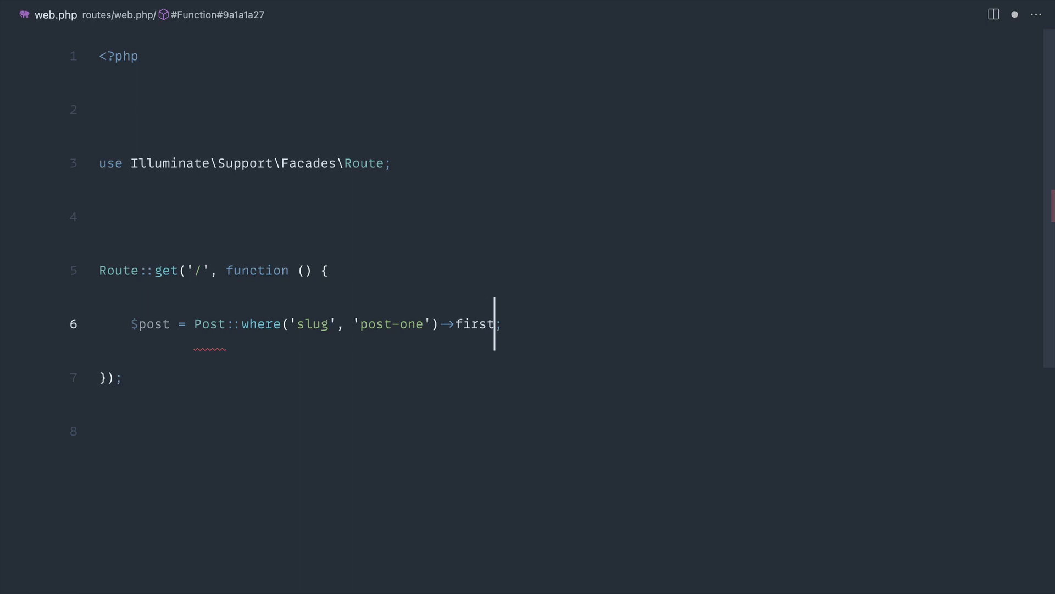
text(OrFail())
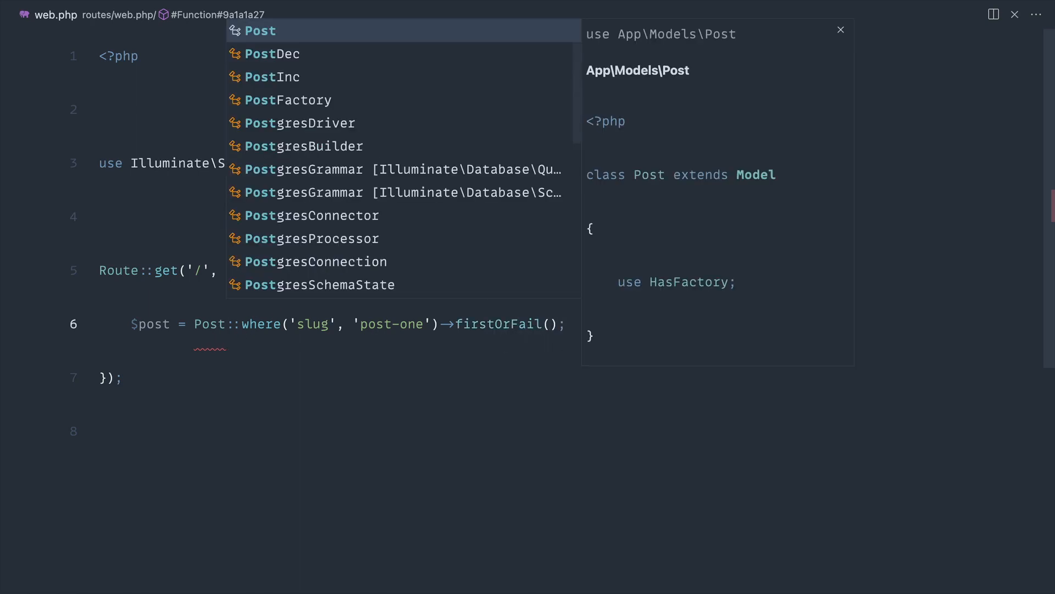
Add dd($post); to dump the fetched post.
text(dd())
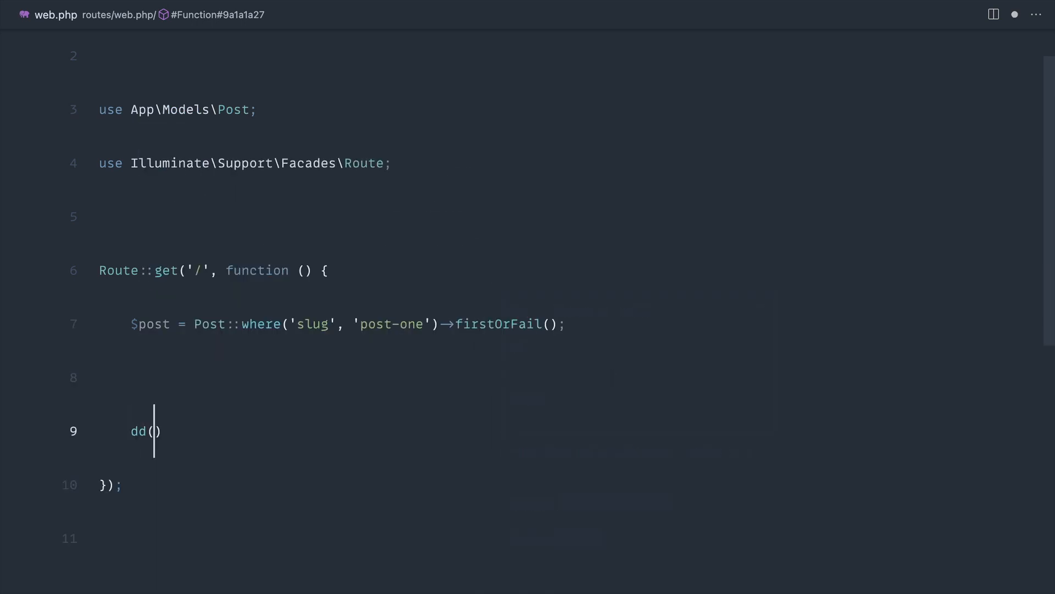
text($post);)
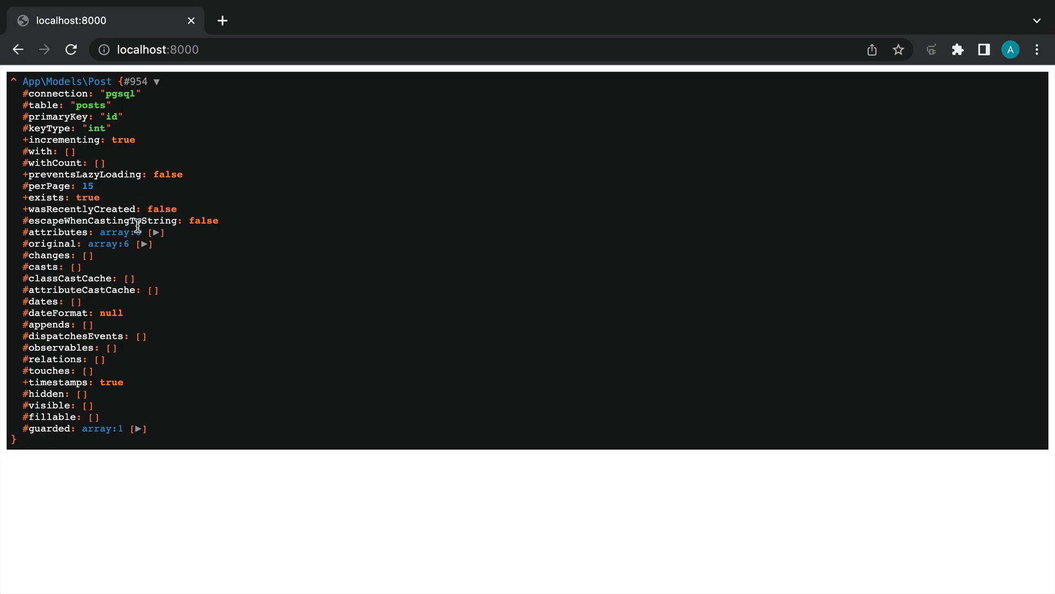
Reload localhost:8000 in Chrome to view the dumped App\Models\Post object.
click(155, 231)
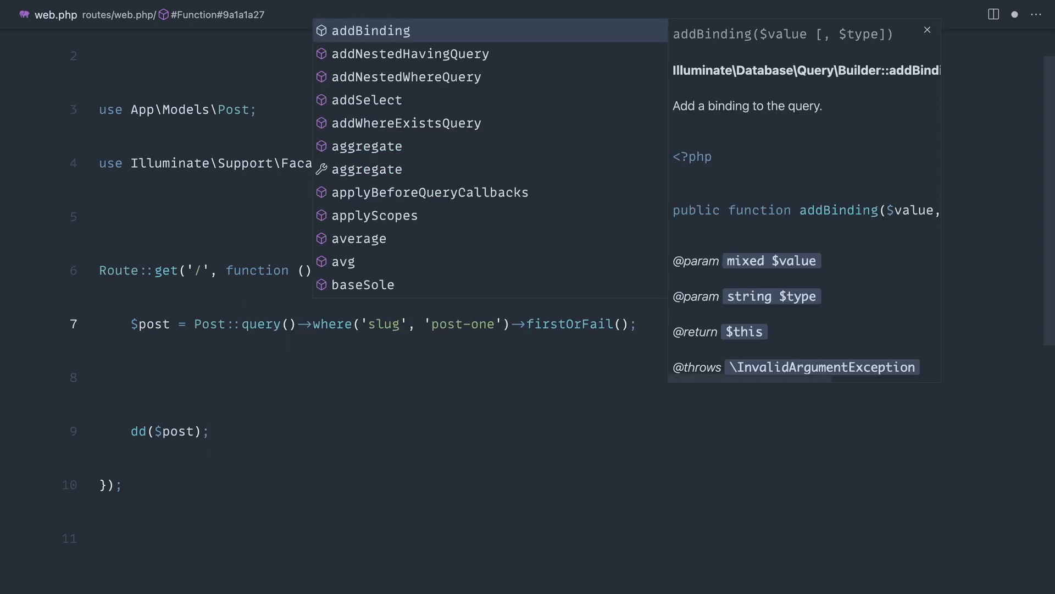
key(Escape)
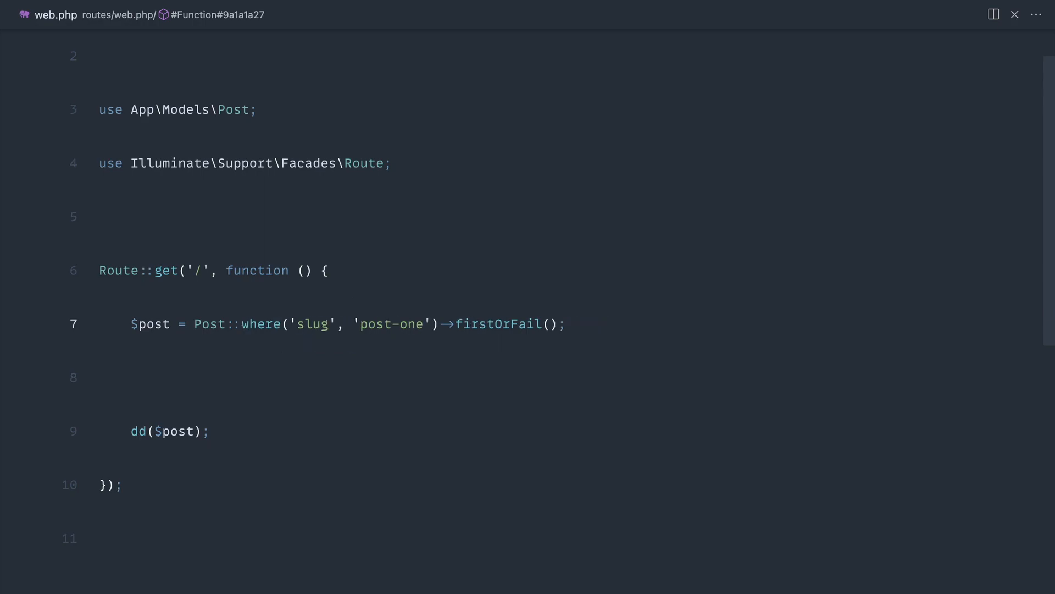
Open vendor Eloquent Model.php via Quick Open and search its symbols for 'w' then 'ca'.
text(p)
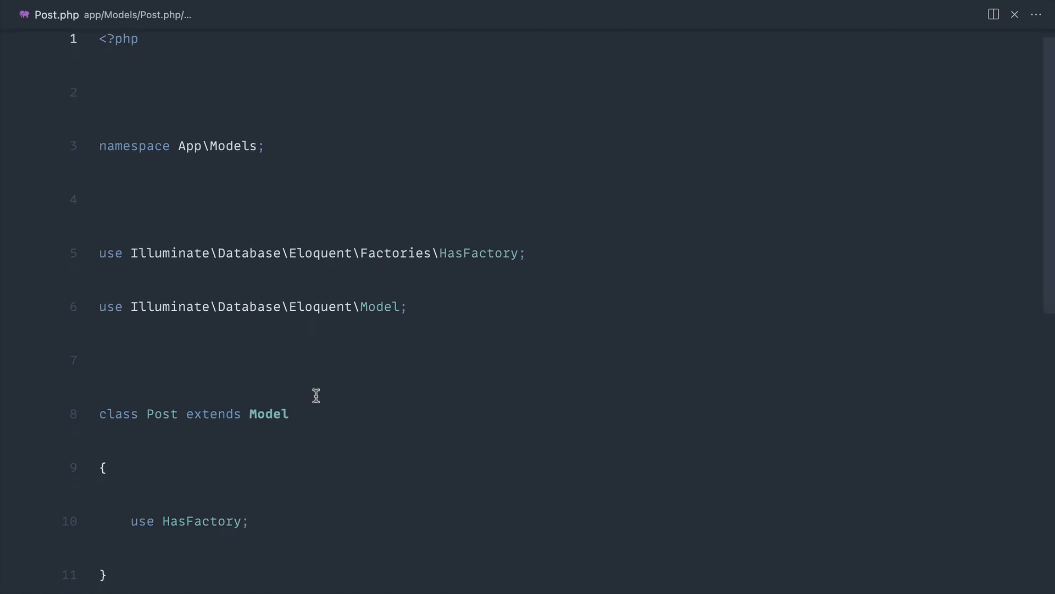
key(ctrl+p)
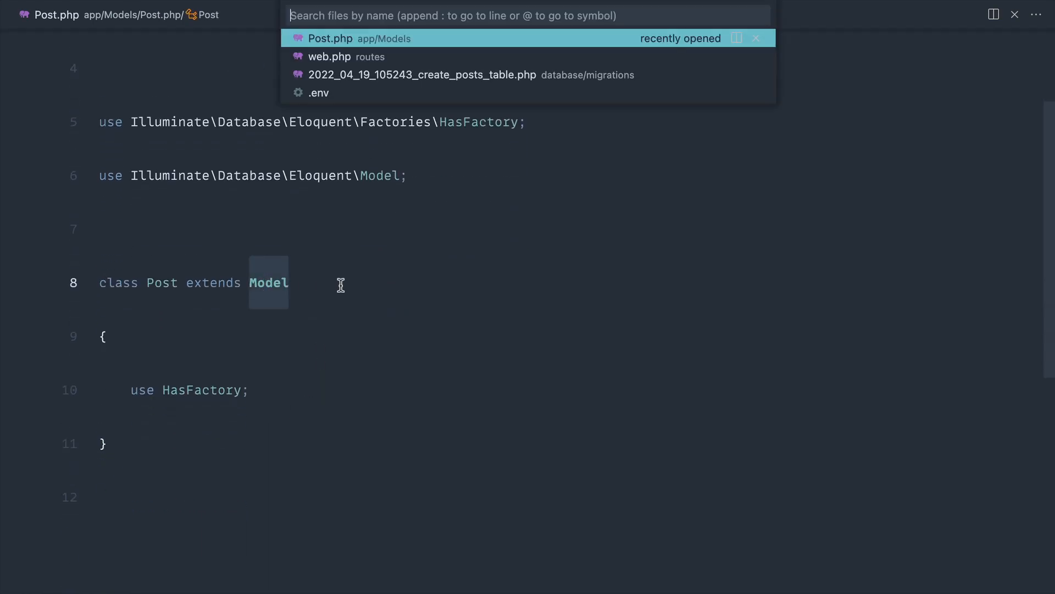
text(Model)
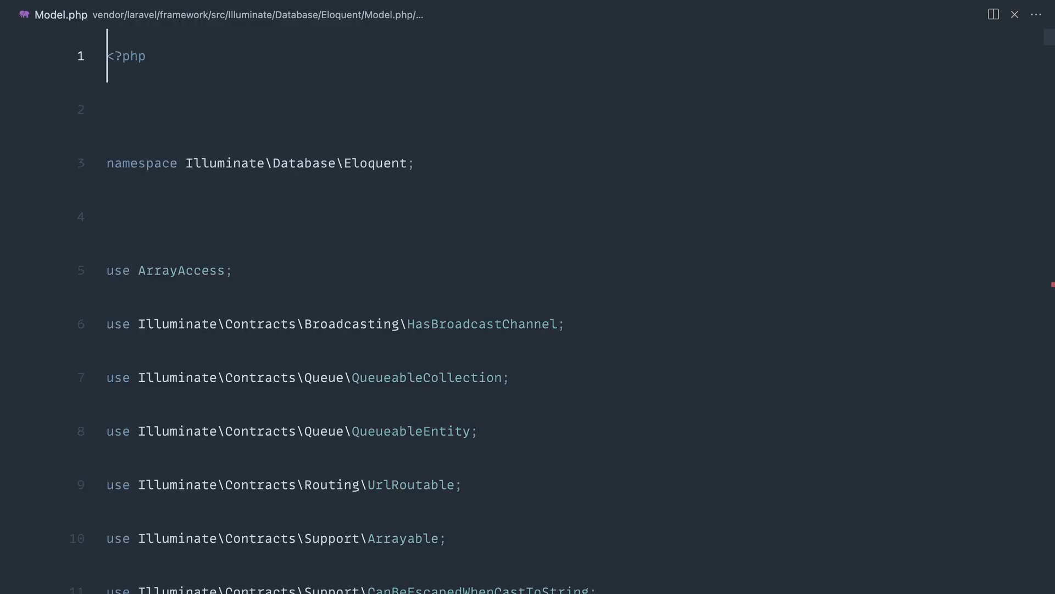
text(@w)
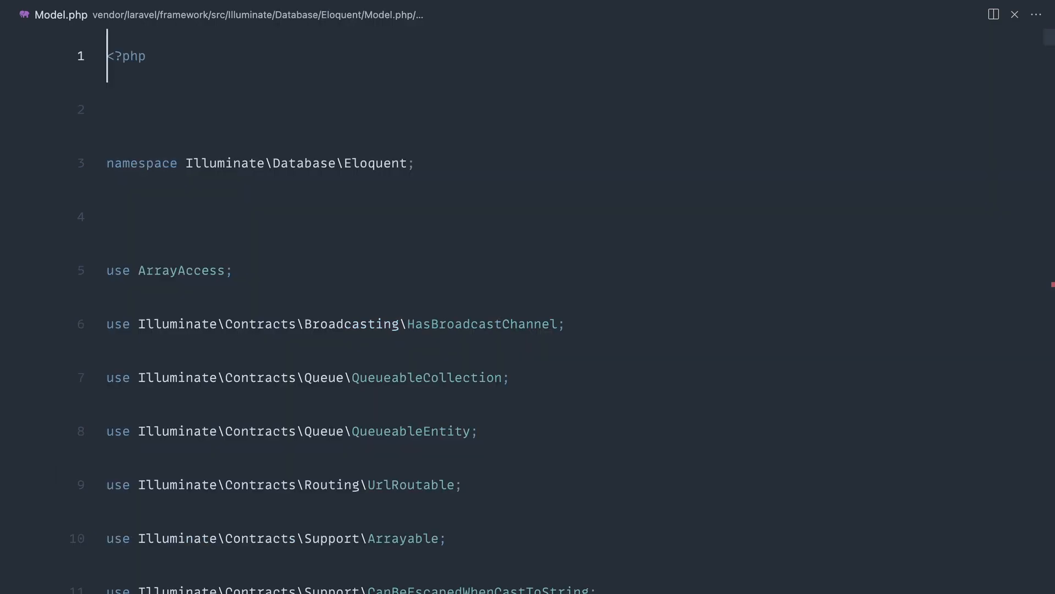
text(@ca)
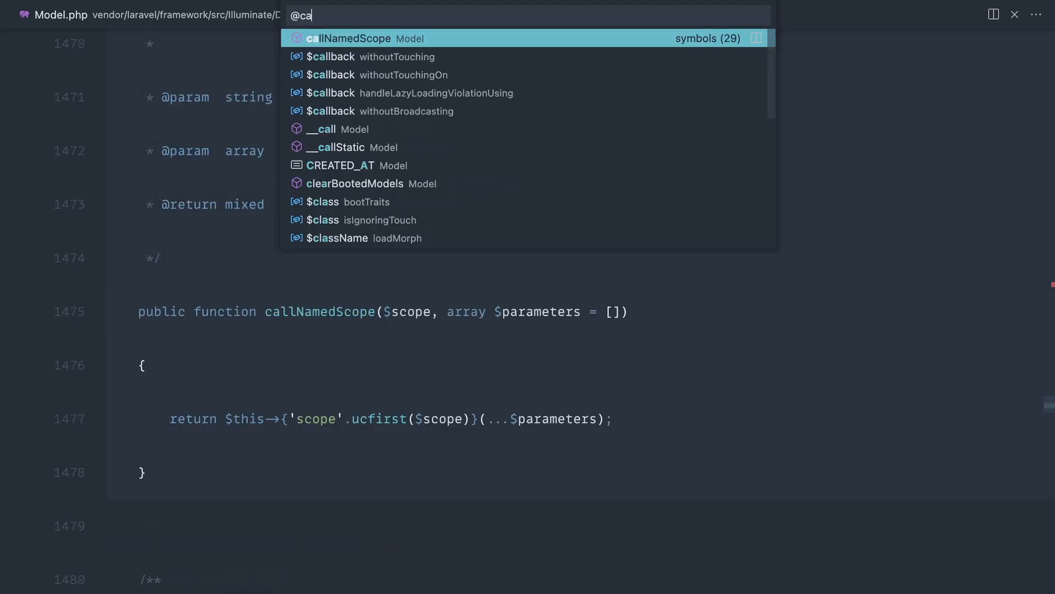
Select $this->newQuery() in __call and list Model symbols starting with 'new'.
click(329, 128)
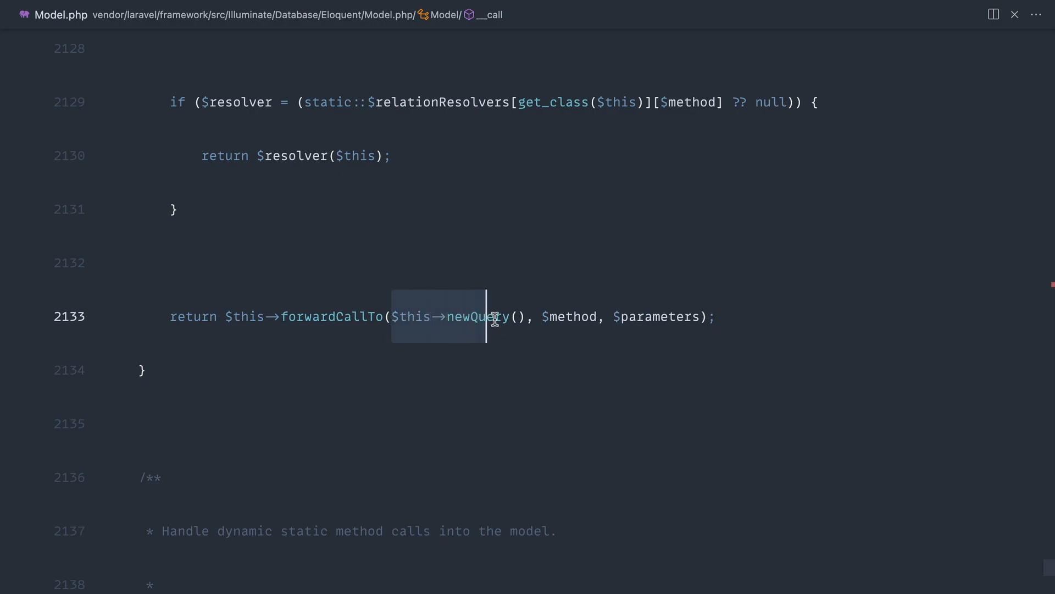
click(544, 316)
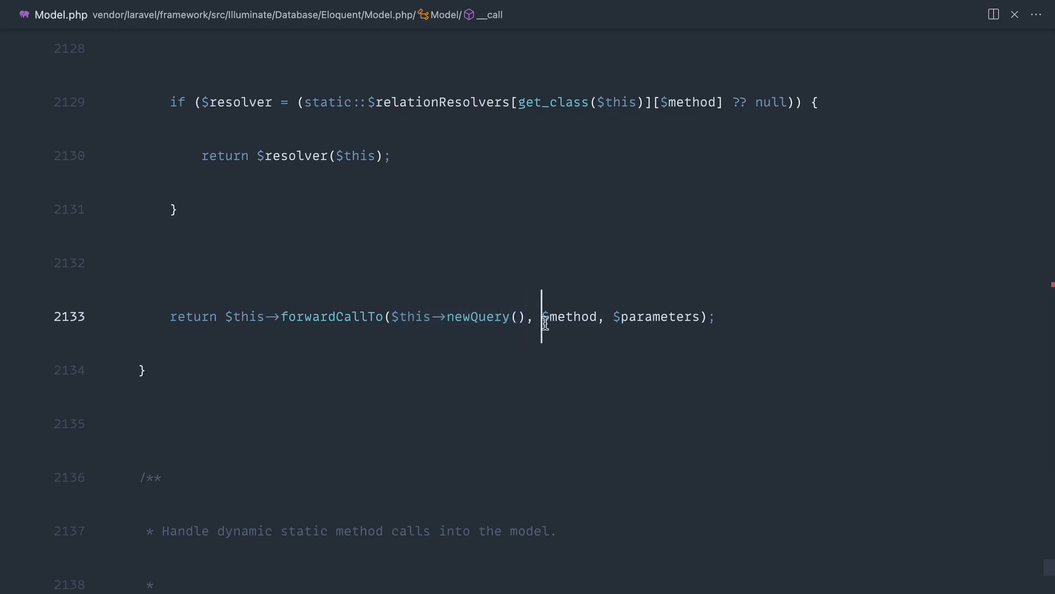
double_click(657, 317)
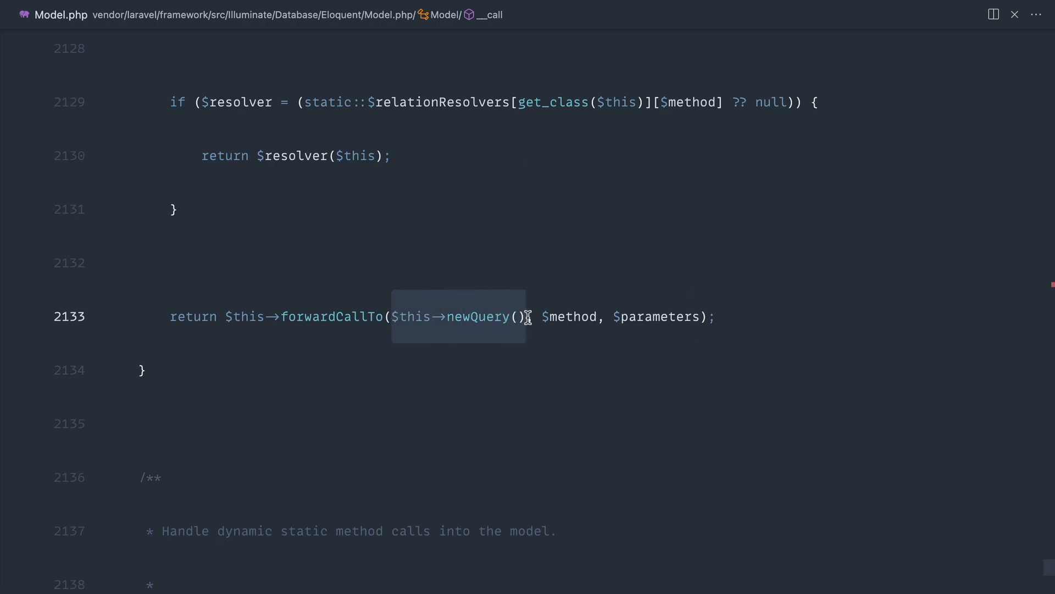
text(@new)
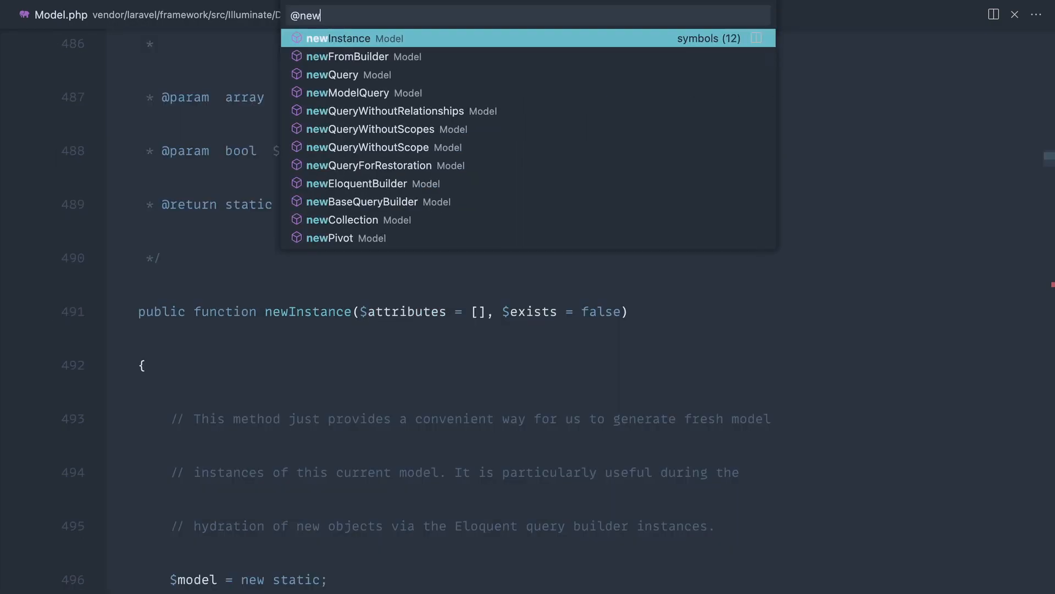
Jump to newQuery and follow newModelQuery to the newEloquentBuilder call.
click(332, 75)
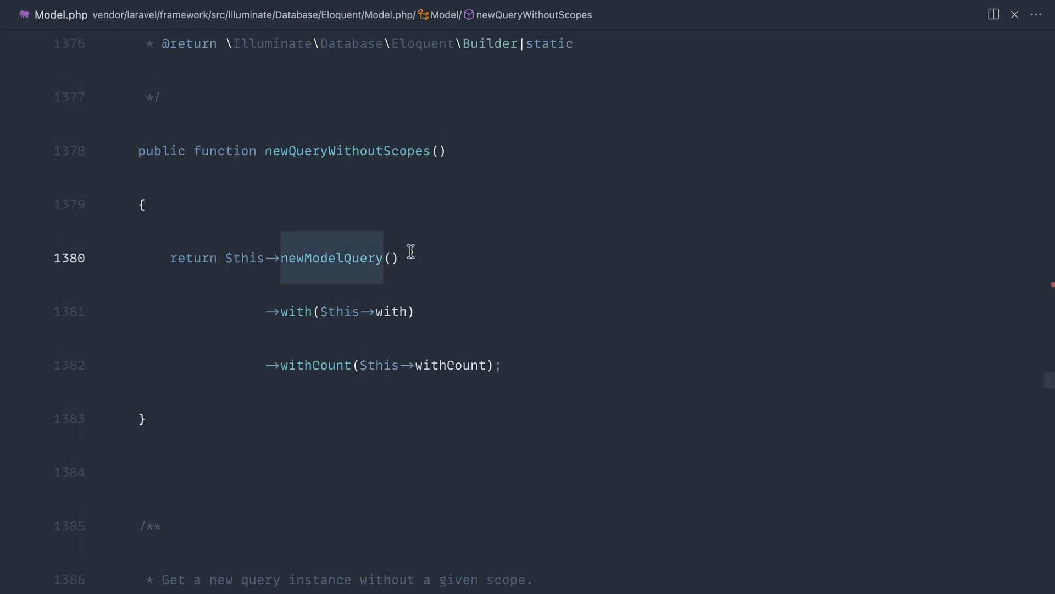
click(330, 257)
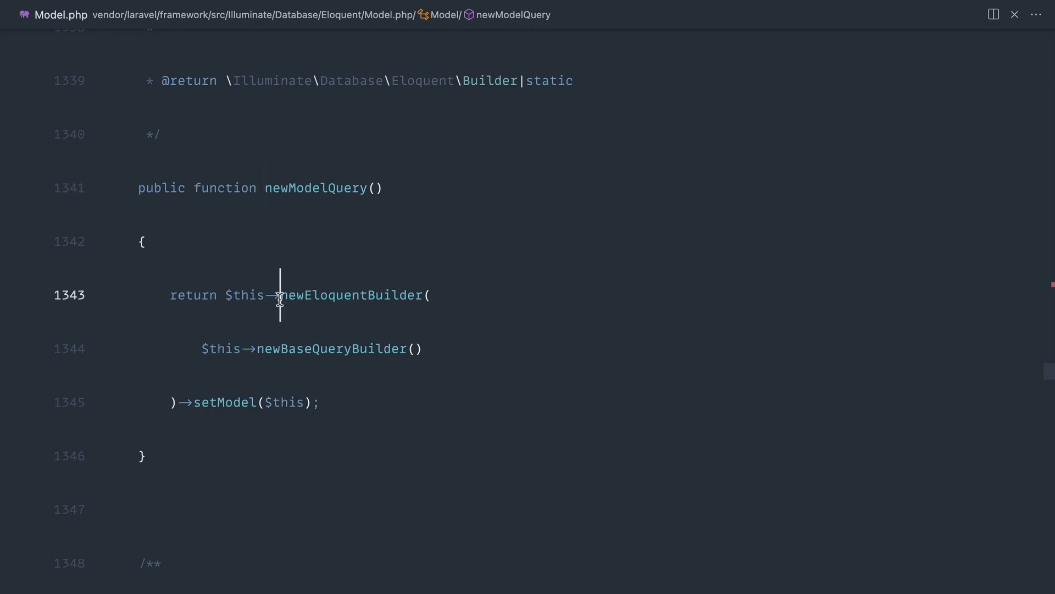
double_click(353, 295)
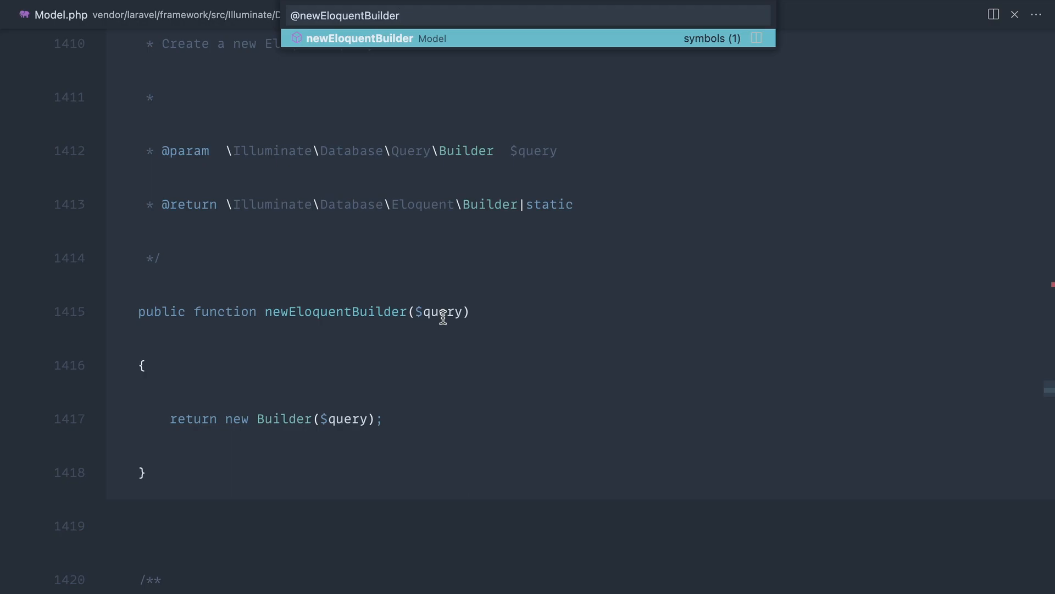
Jump to newEloquentBuilder, select the Builder class it returns, and start a file search.
click(360, 39)
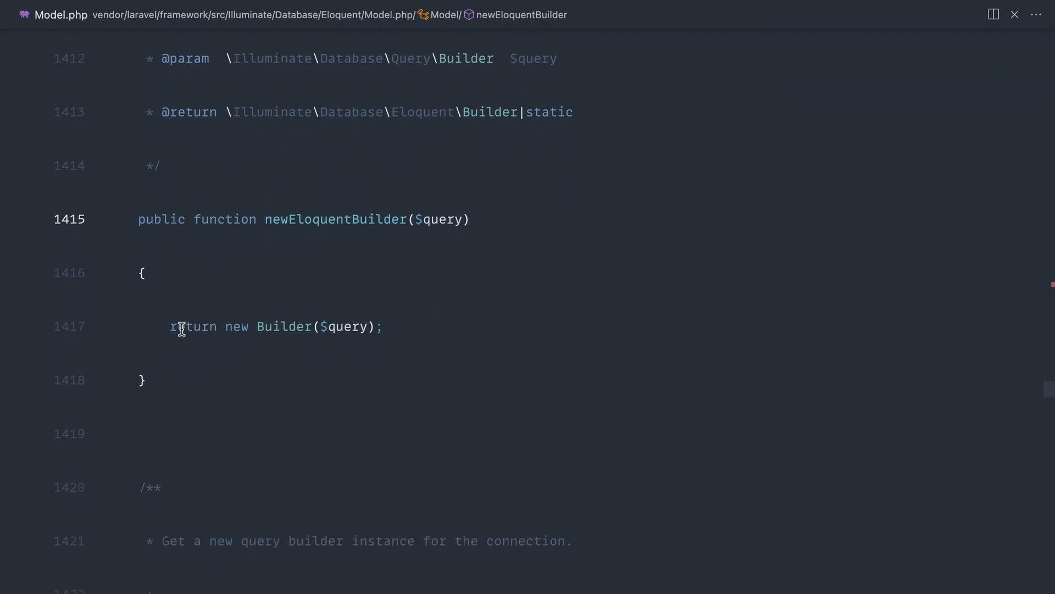
double_click(284, 326)
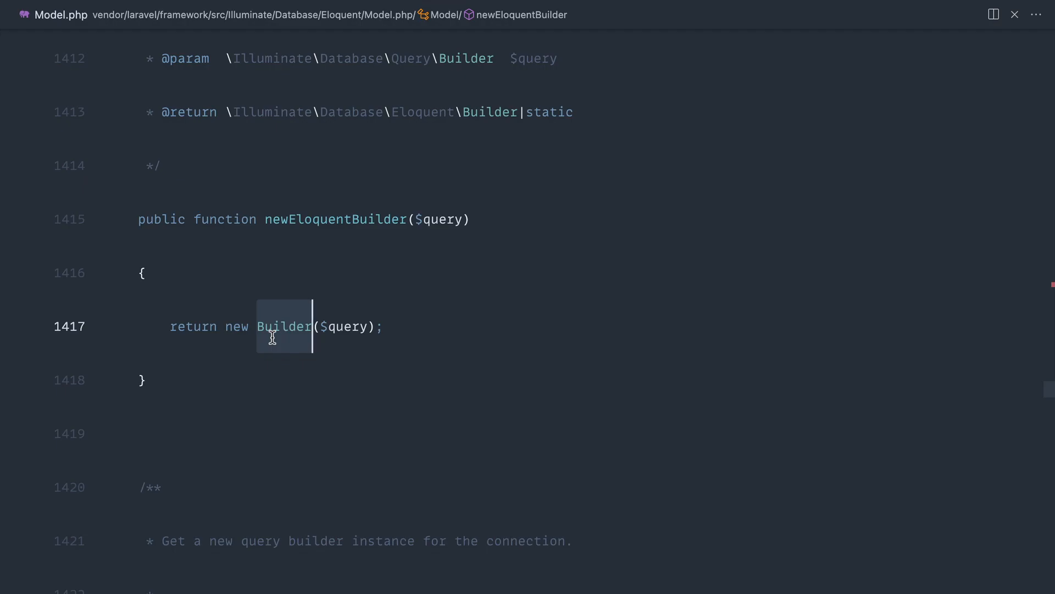
key(ctrl+p)
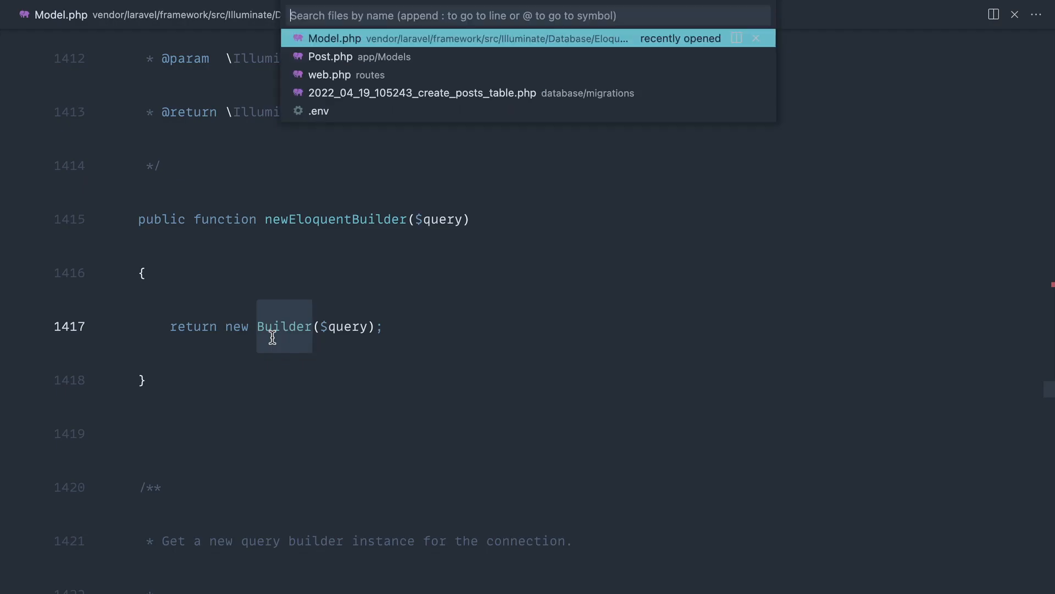
Open Builder.php and jump to its where method.
text(Builder)
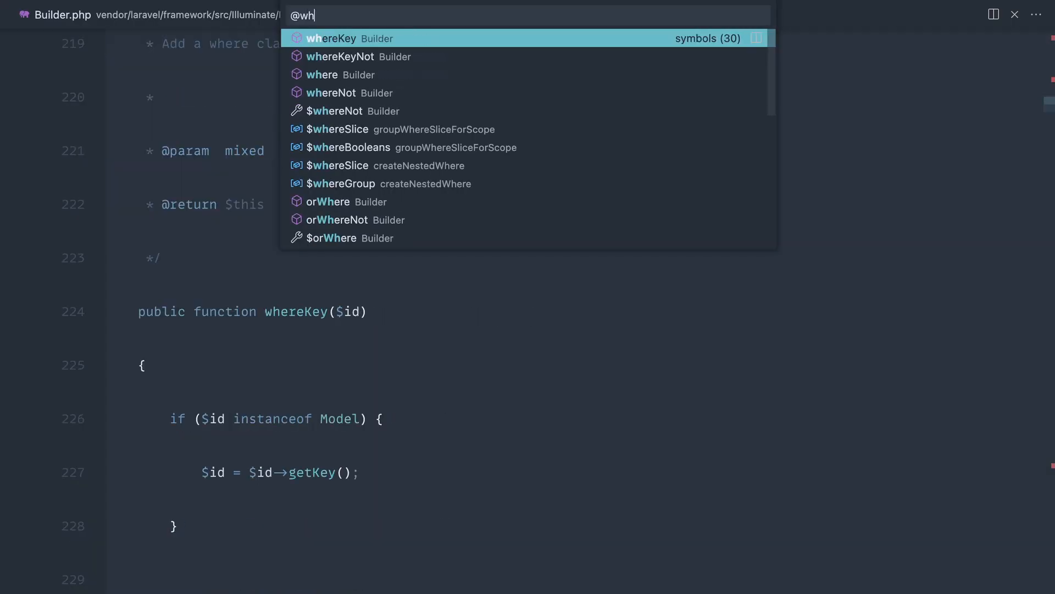
click(323, 74)
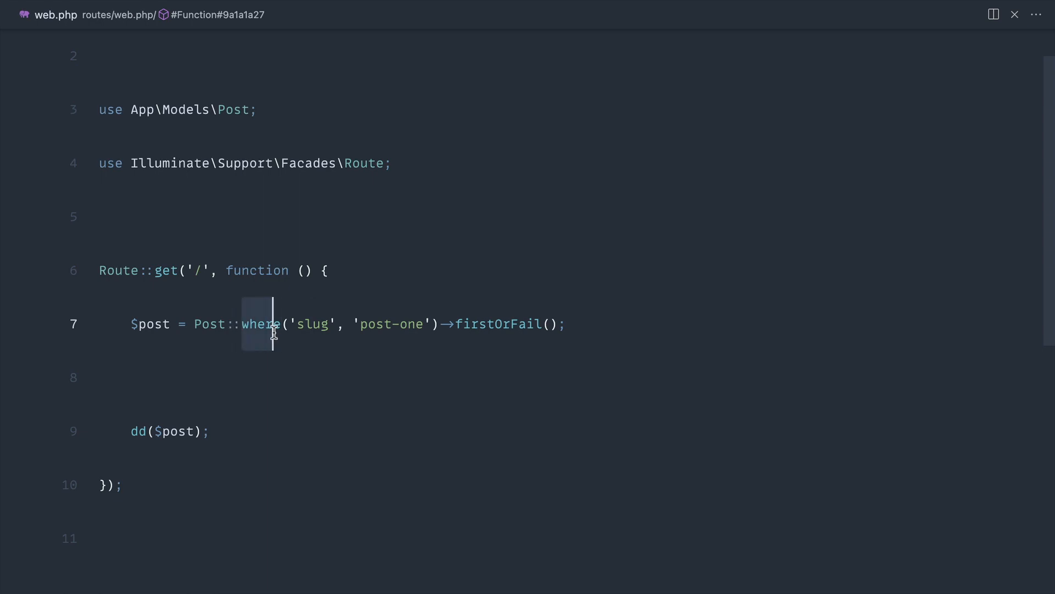
Add a // Builder comment on line 7 and chain where through an explicit query() call.
text(// Builder)
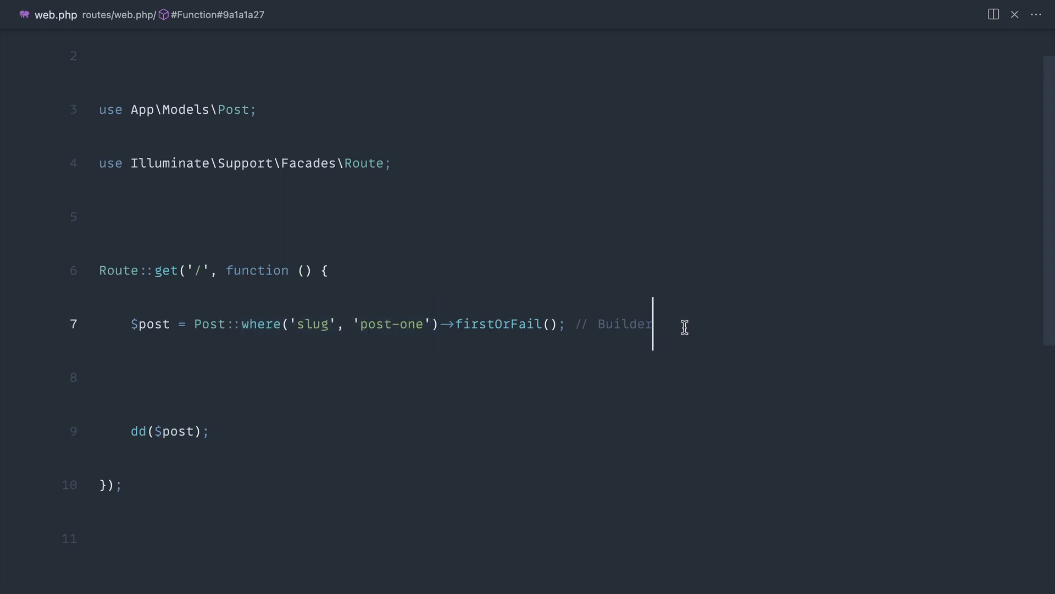
click(273, 323)
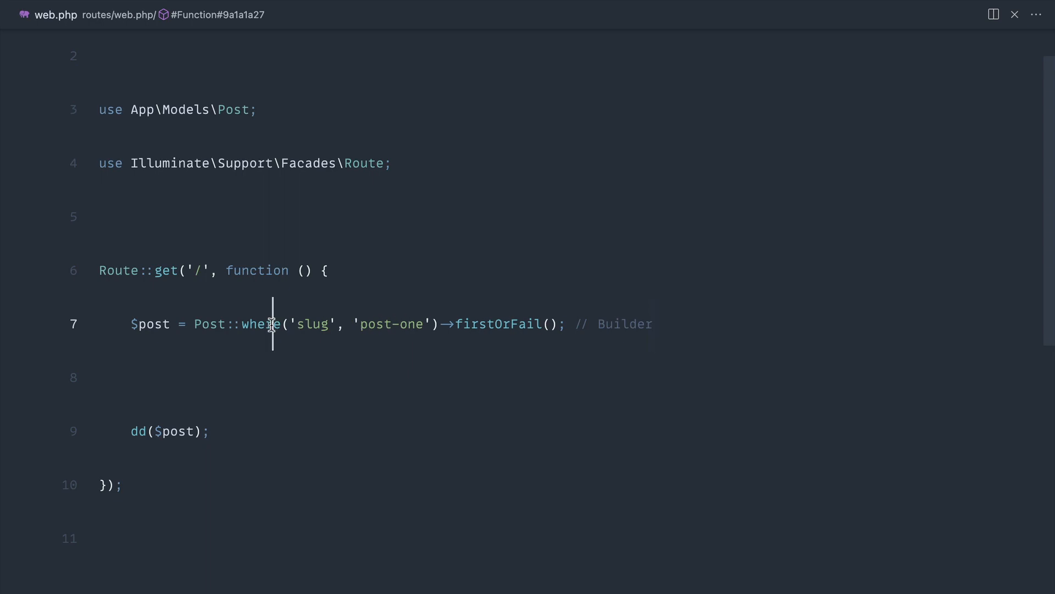
double_click(262, 323)
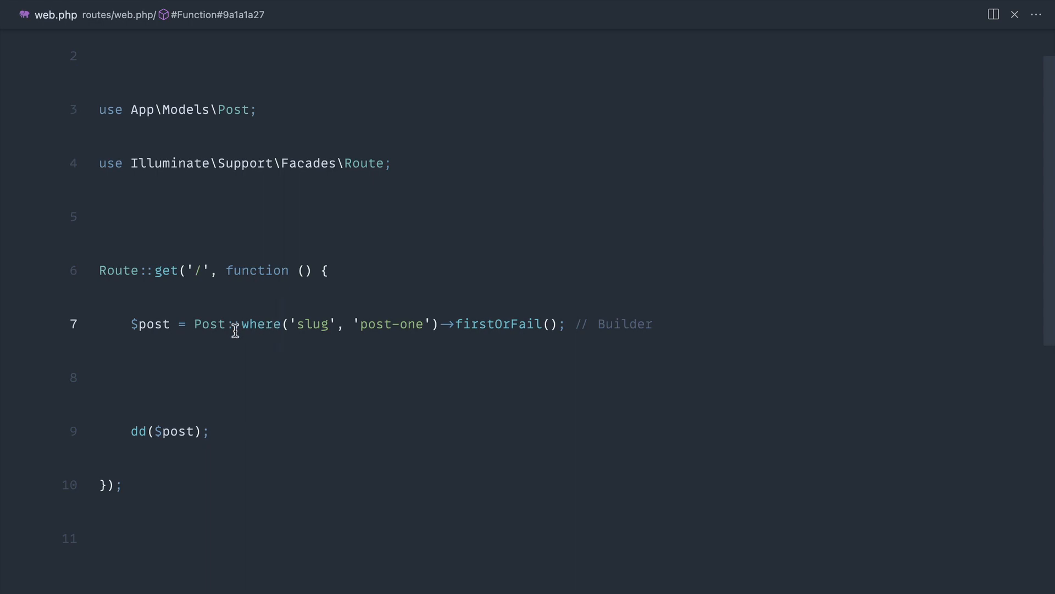
text(query()->)
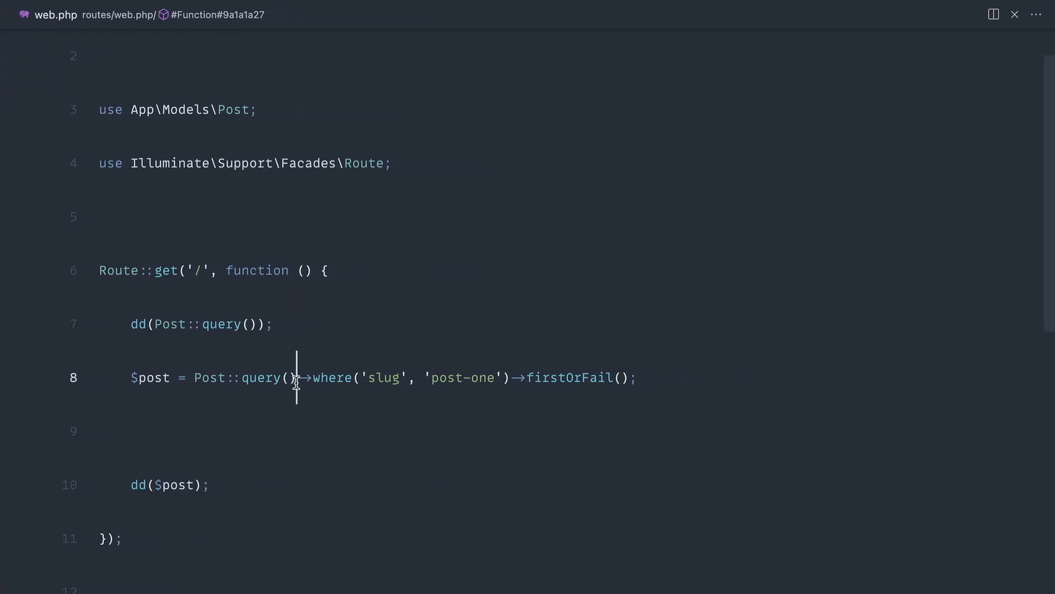
mouse_move(398, 346)
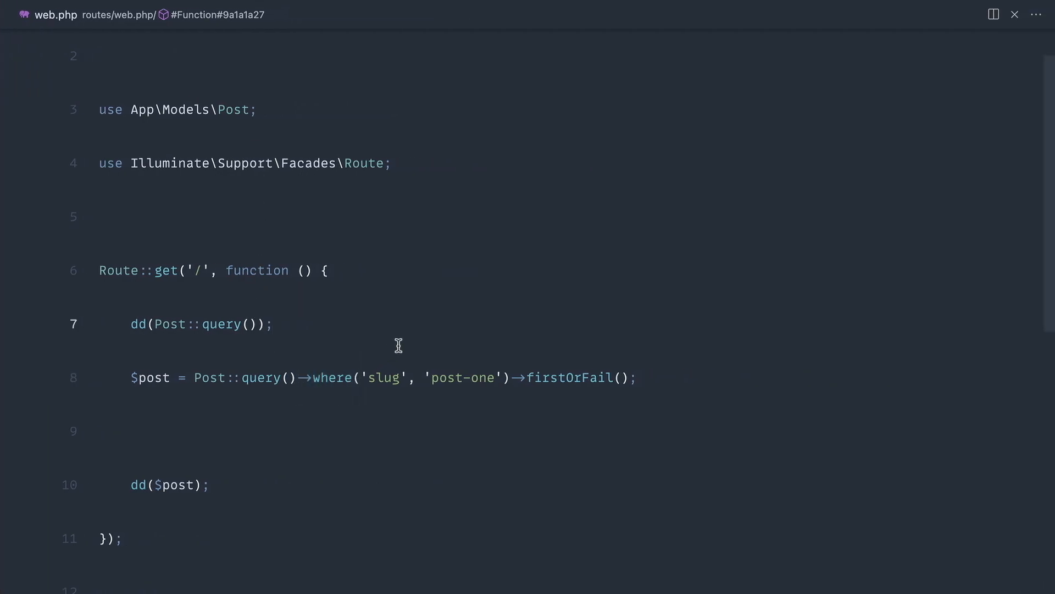